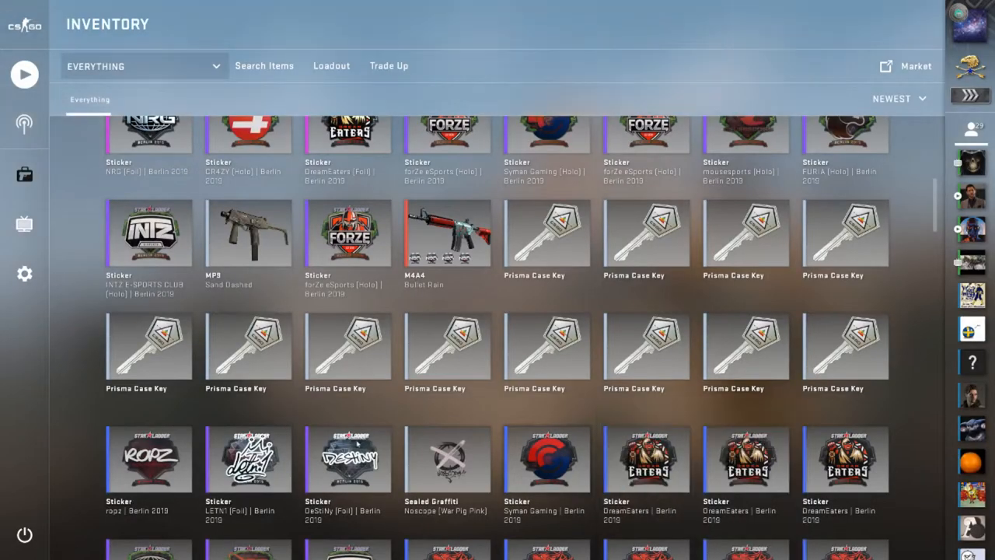
mouse_move(448, 459)
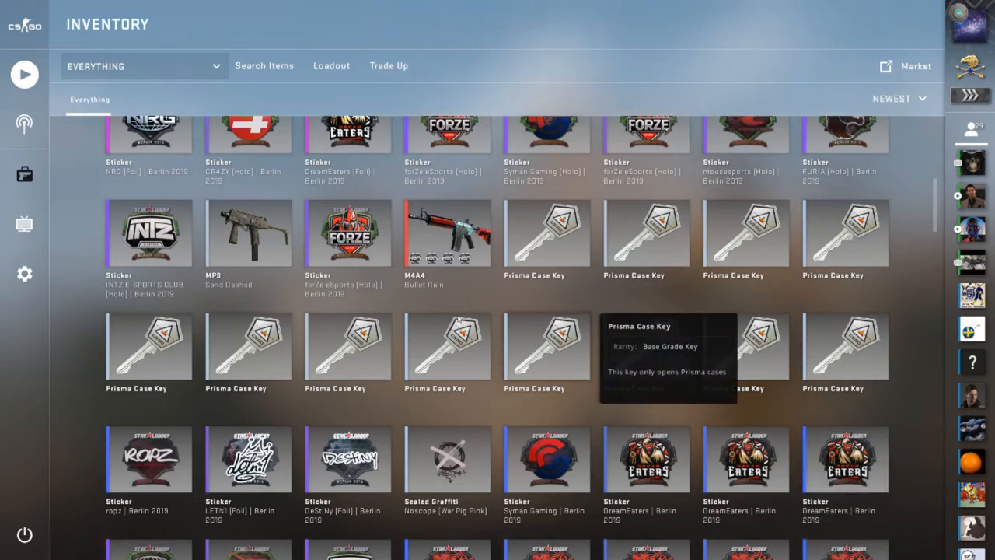
mouse_move(343, 308)
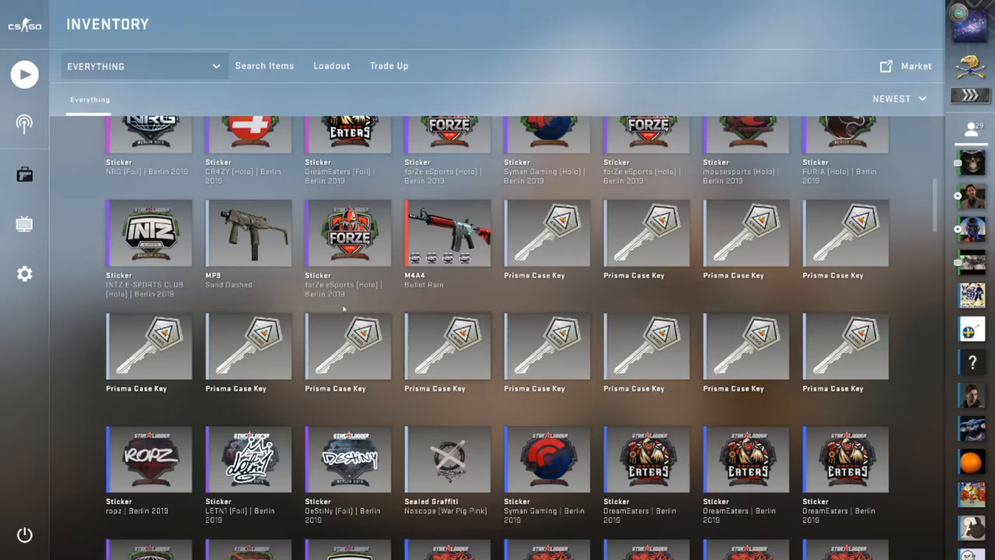
mouse_move(747, 346)
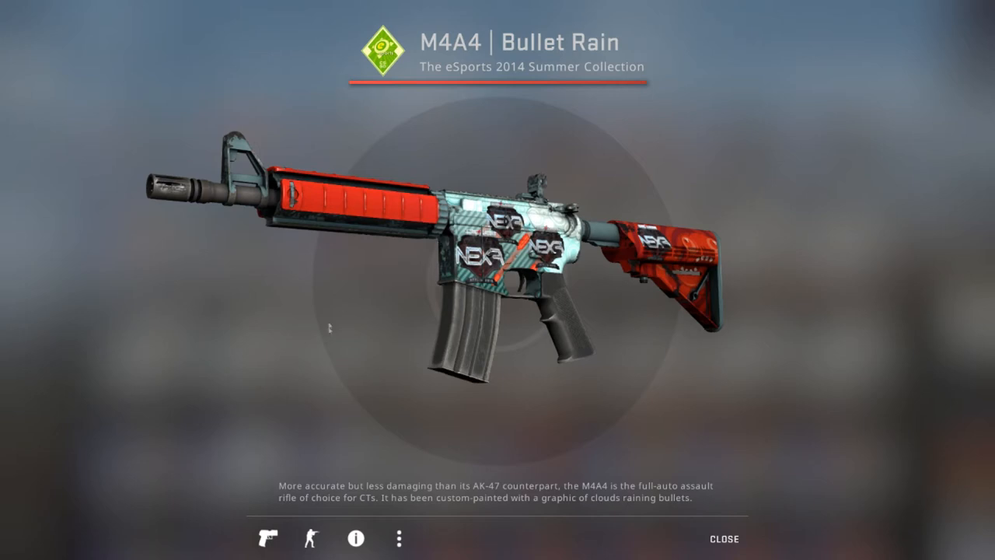
Step: Inspect the M4A4 | Bullet Rain rifle from the inventory grid
click(354, 539)
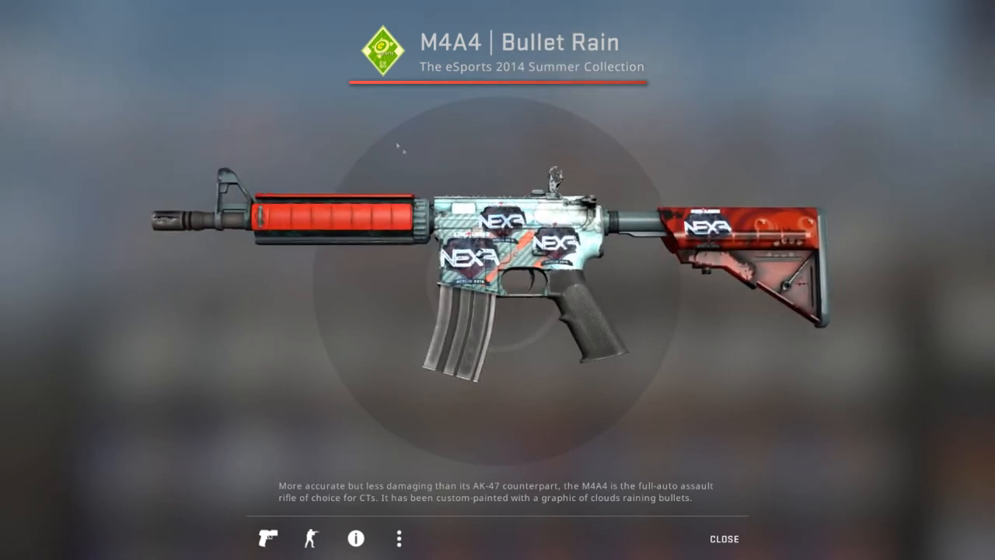
Step: Rotate the Bullet Rain rifle for a look, then close the inspect view back to the inventory
click(354, 538)
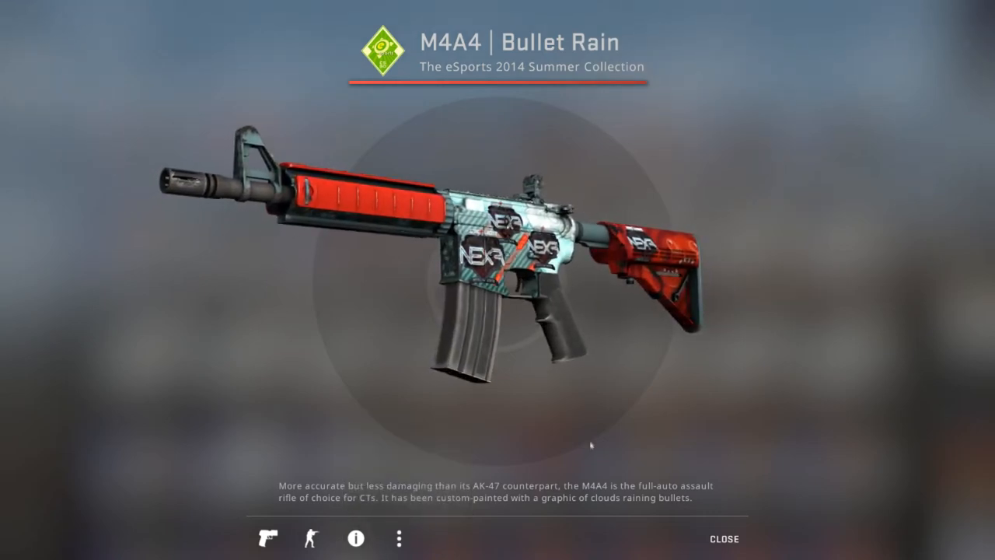
click(723, 539)
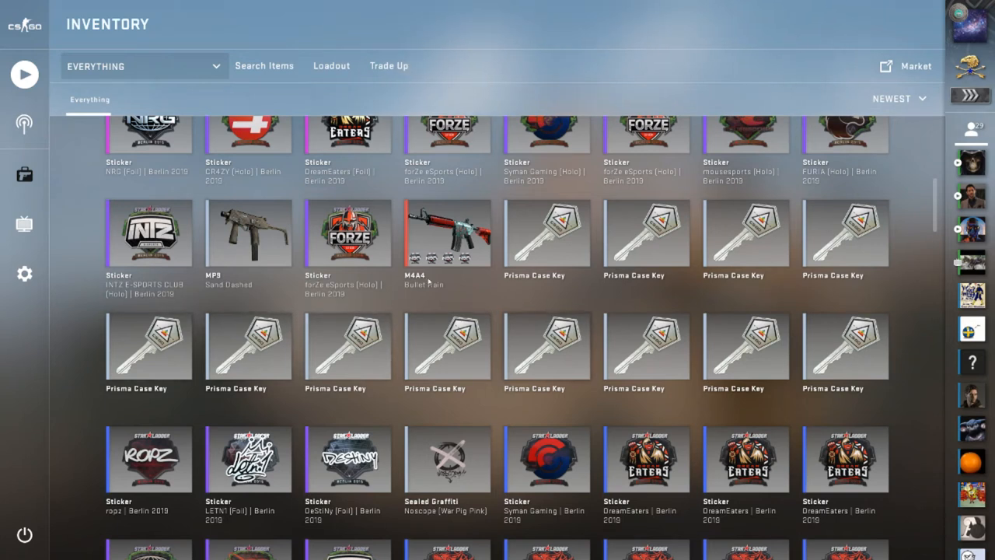
mouse_move(448, 346)
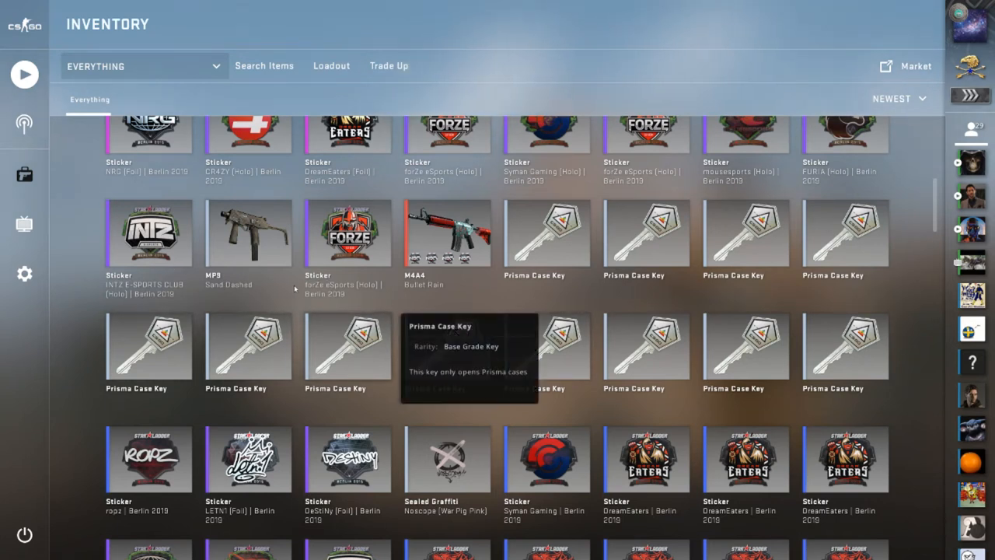
mouse_move(628, 298)
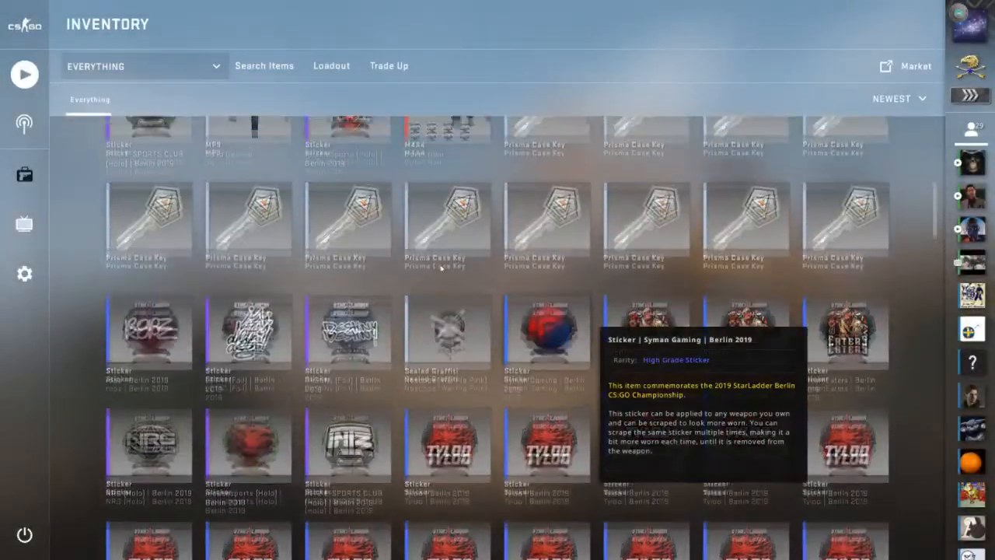
scroll(down, 3)
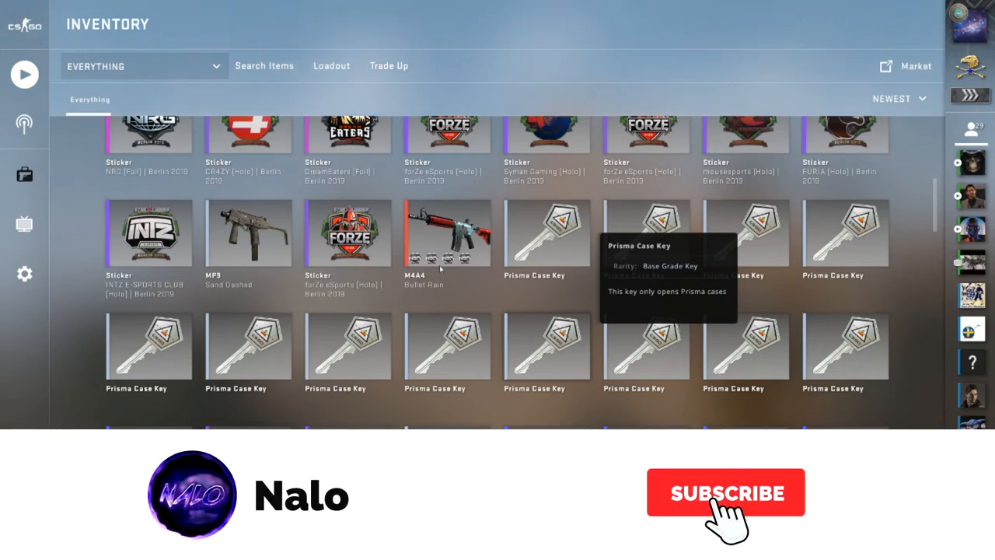
click(725, 491)
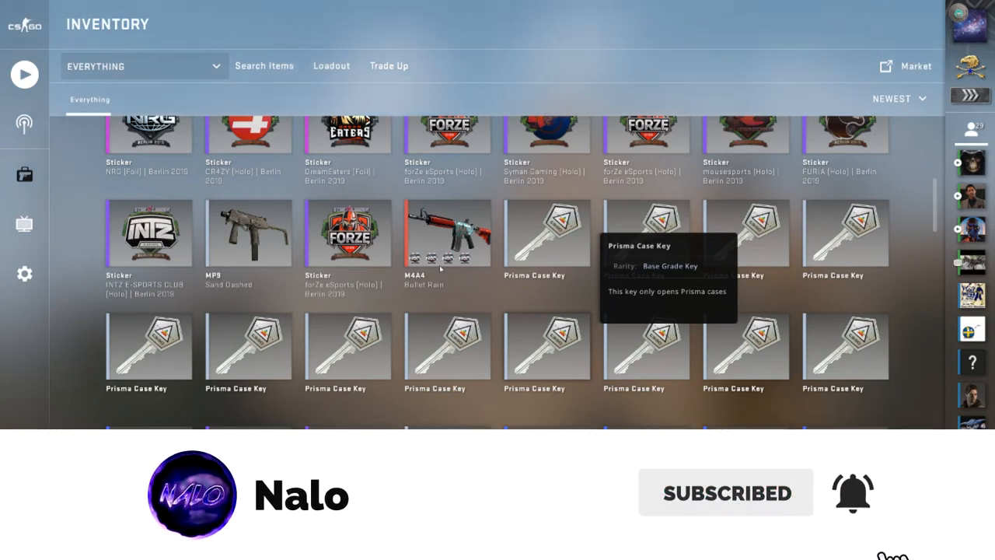
scroll(down, 3)
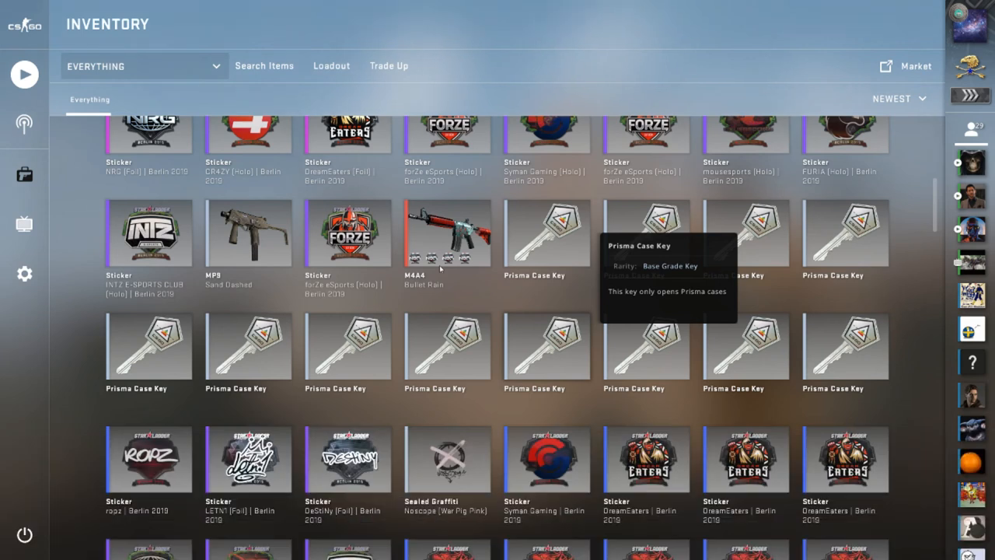